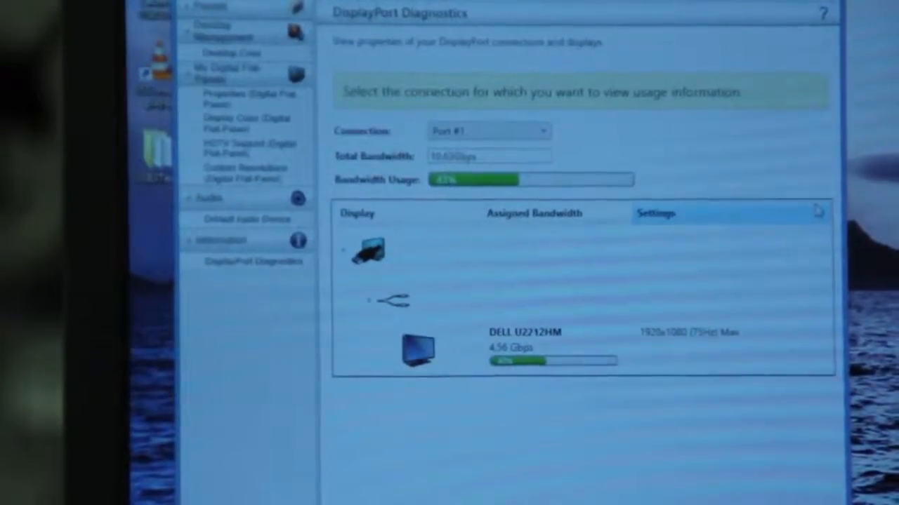
- View DisplayPort Diagnostics showing DELL U2212HM and PA246 sharing 21.26 Gbps on Port #1
left_click(231, 51)
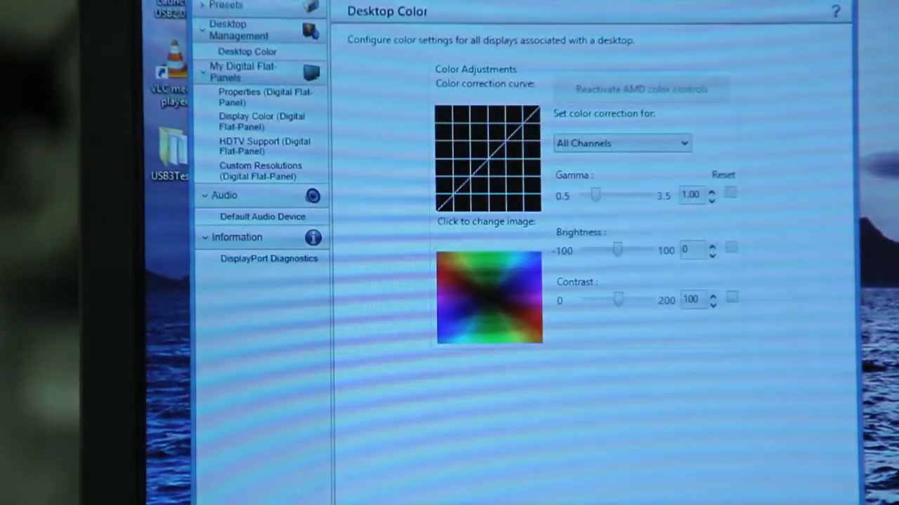
left_click(269, 258)
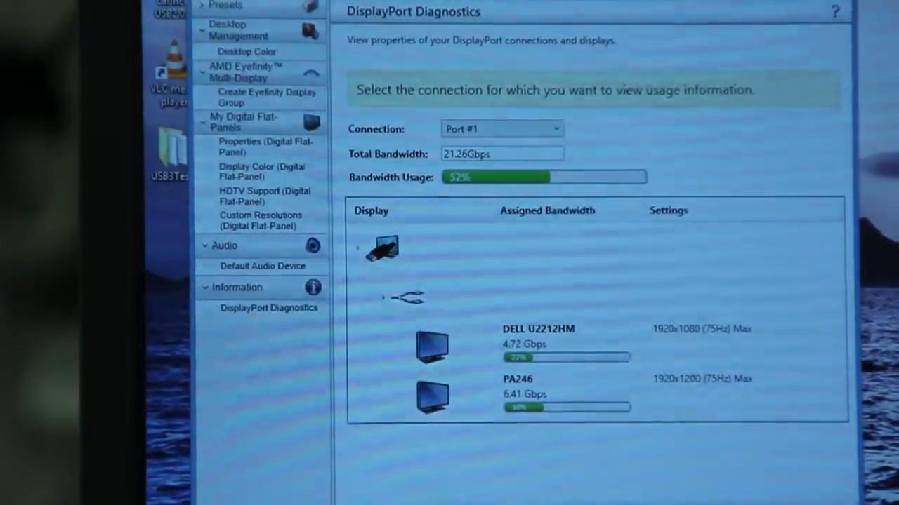
left_click(268, 307)
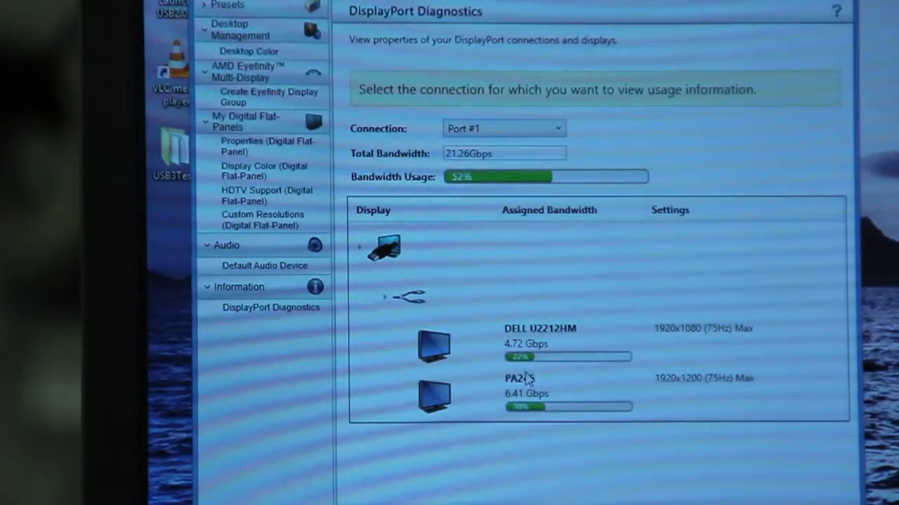
mouse_move(483, 281)
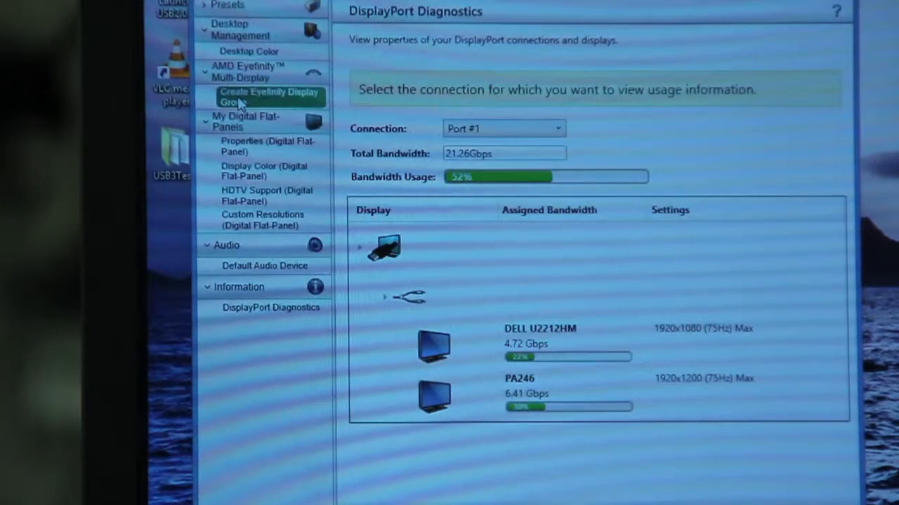
- Start a new Eyefinity display group combining displays 1 and 2 into one desktop
left_click(269, 97)
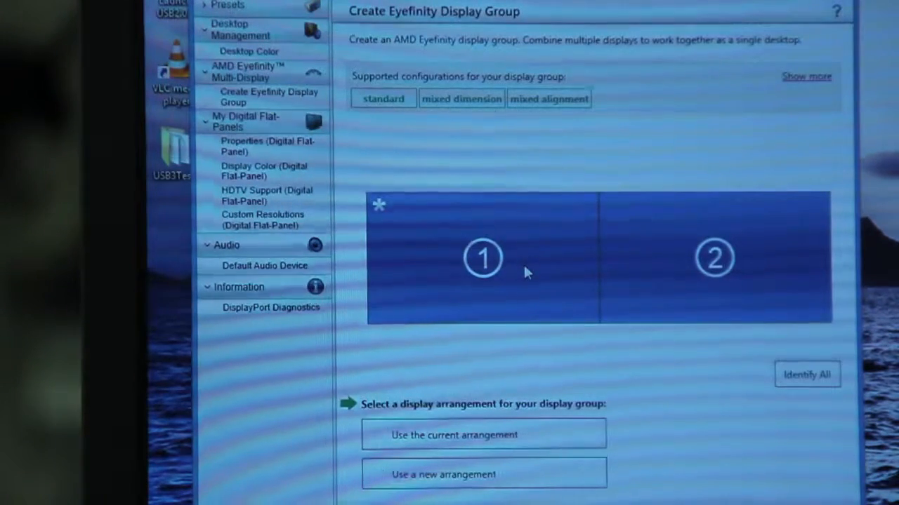
mouse_move(513, 288)
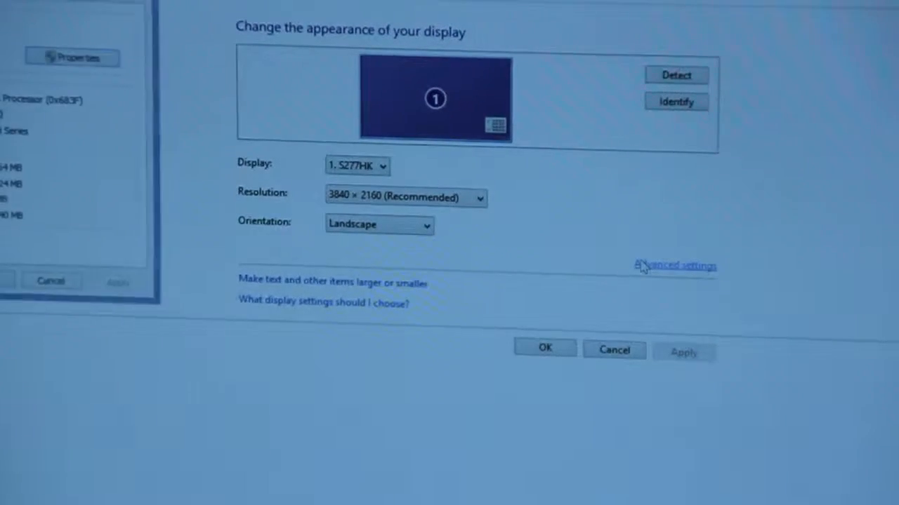
- View advanced settings for the S277HK 4K monitor at 3840 × 2160
left_click(673, 265)
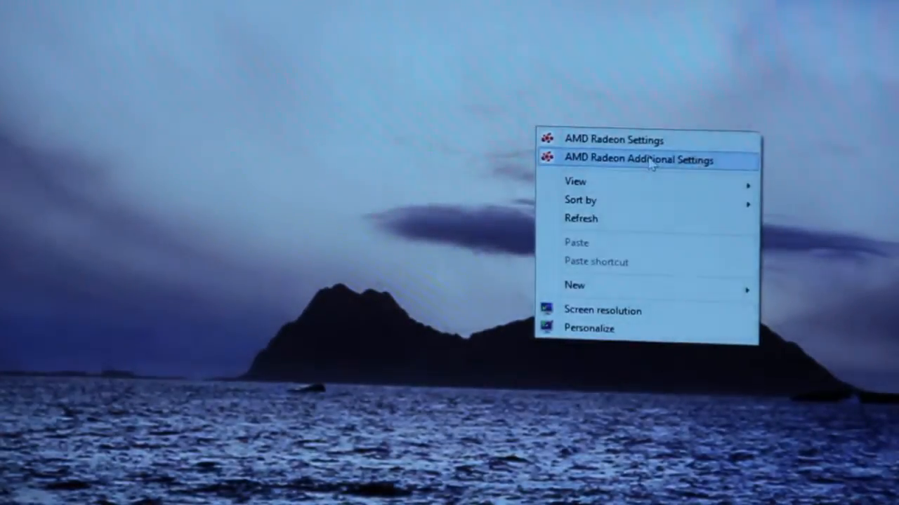
- Launch AMD Radeon Additional Settings to reach DisplayPort Diagnostics for the single S277HK
left_click(635, 159)
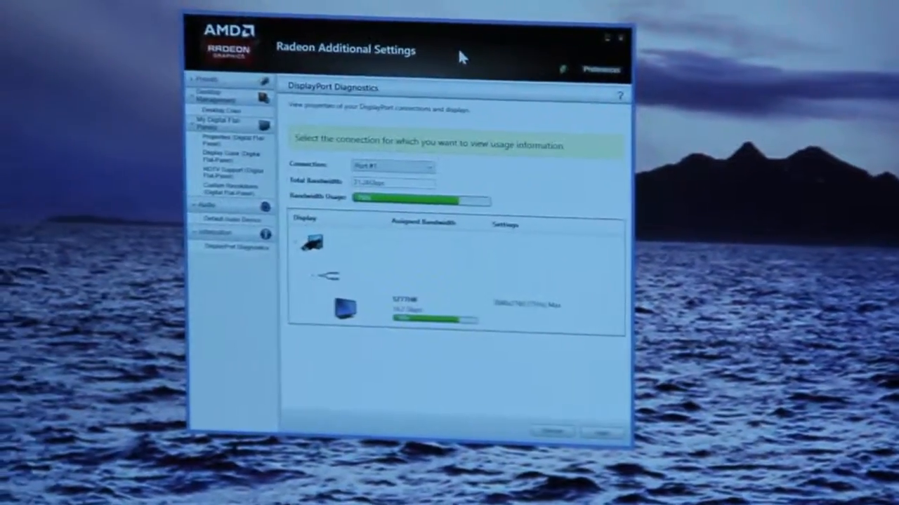